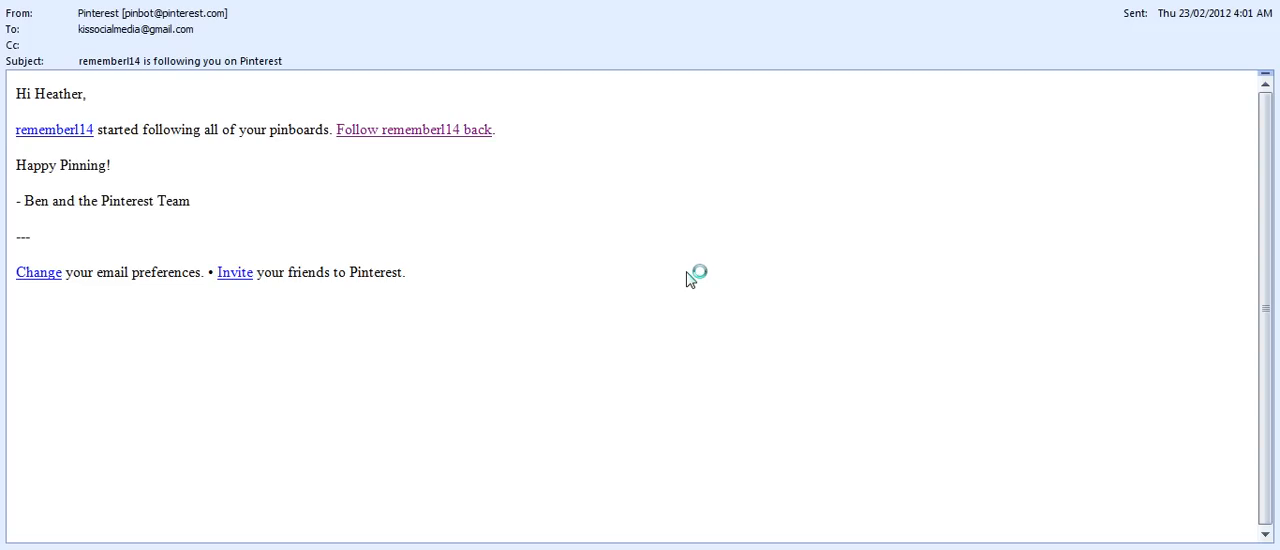
mouse_move(689, 280)
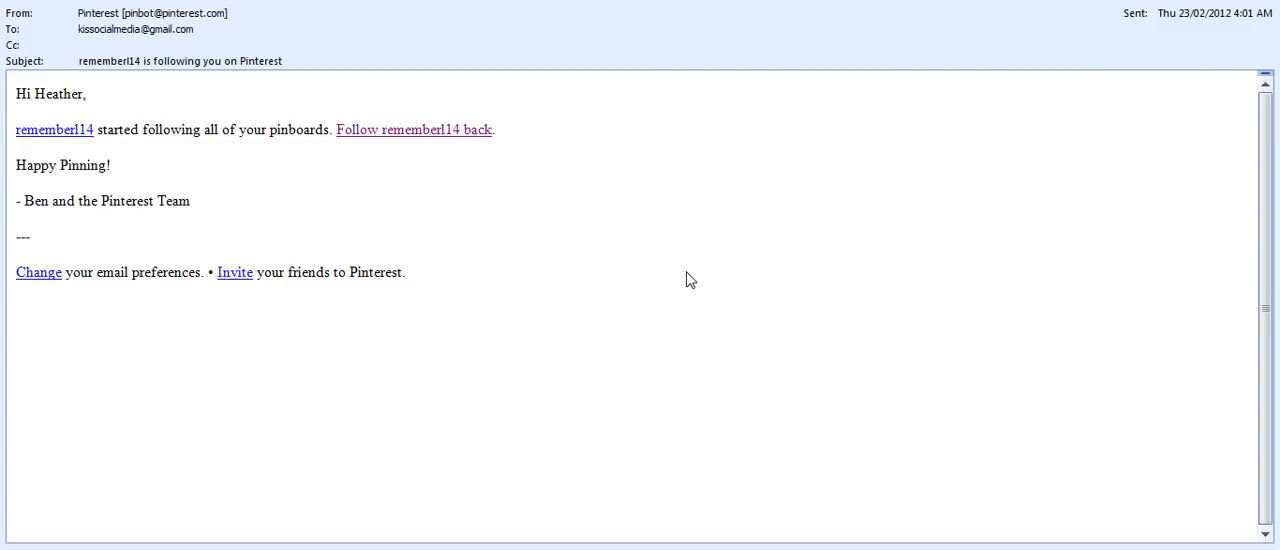
mouse_move(393, 138)
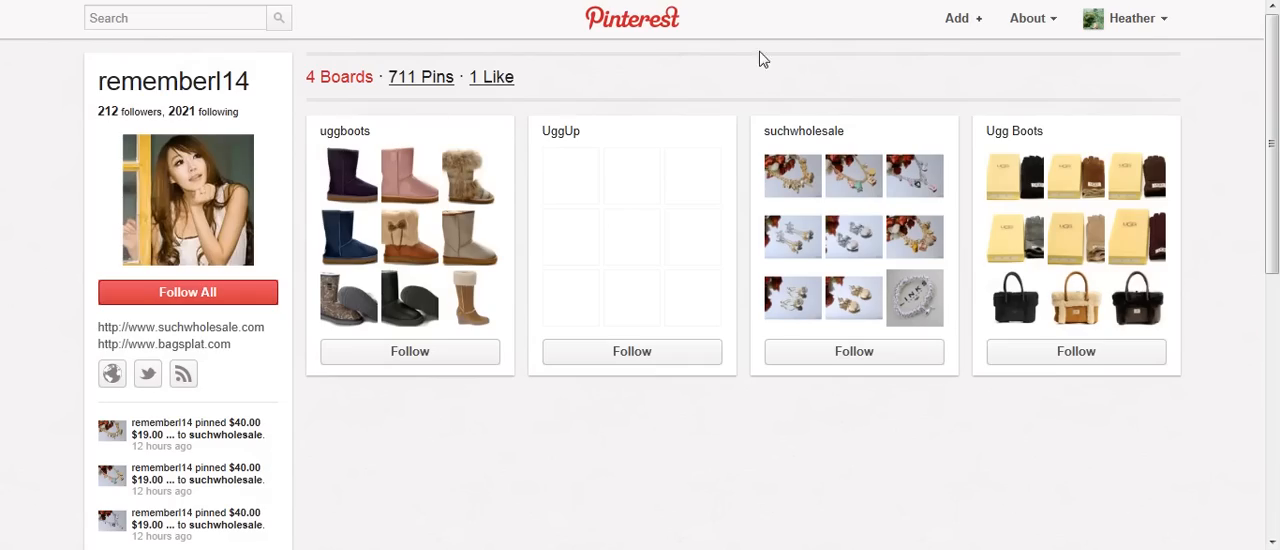
Open Change Email Settings from Settings in the account dropdown
left_click(1131, 18)
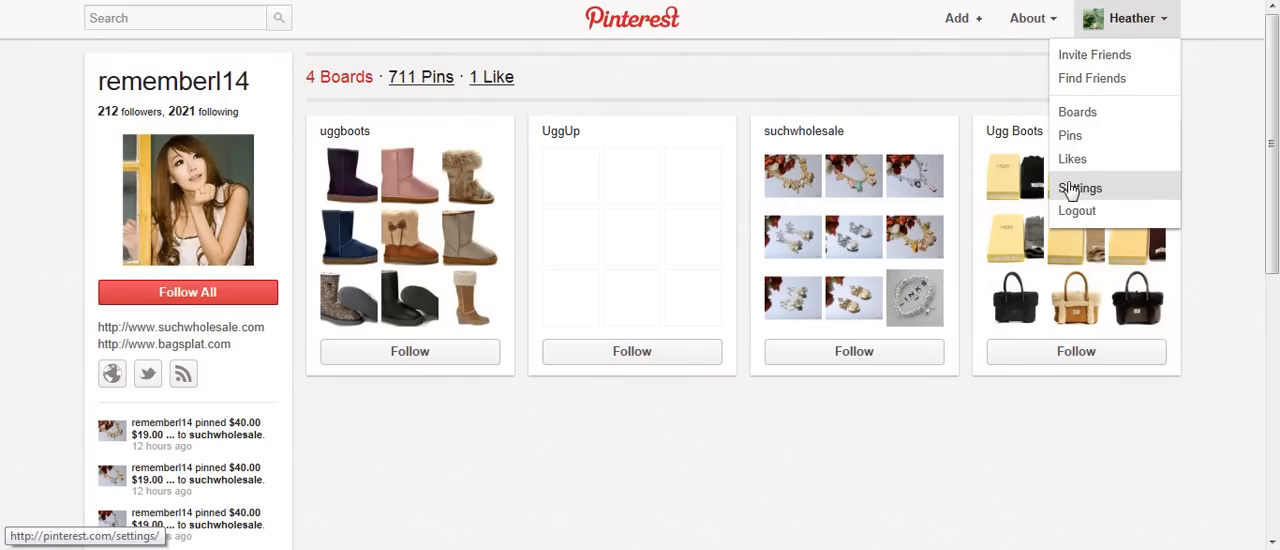
left_click(1079, 188)
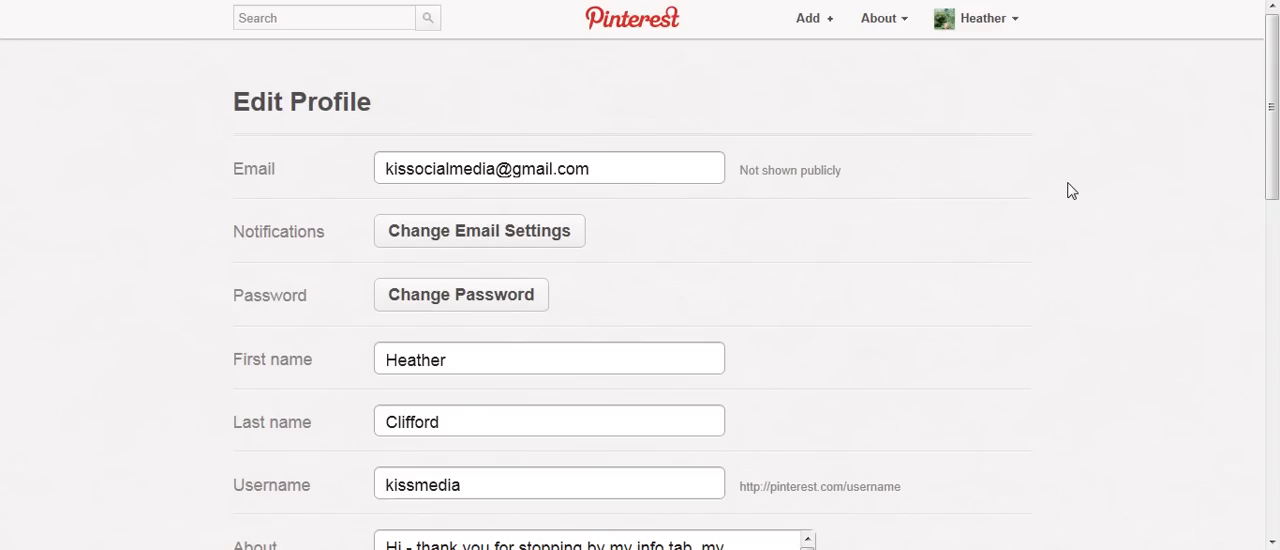
mouse_move(267, 248)
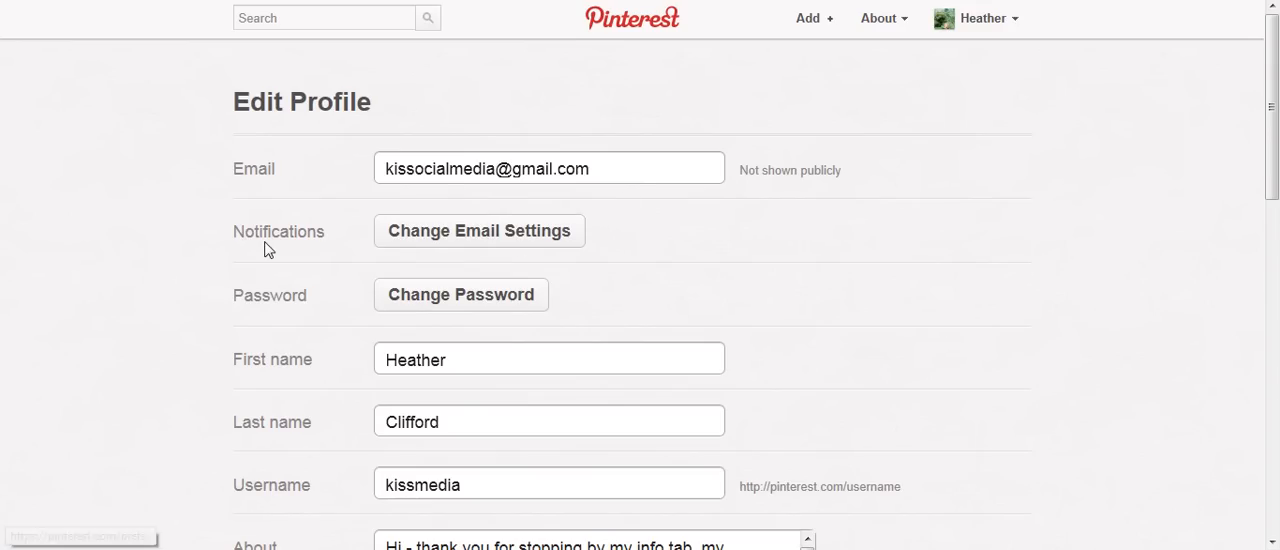
mouse_move(485, 261)
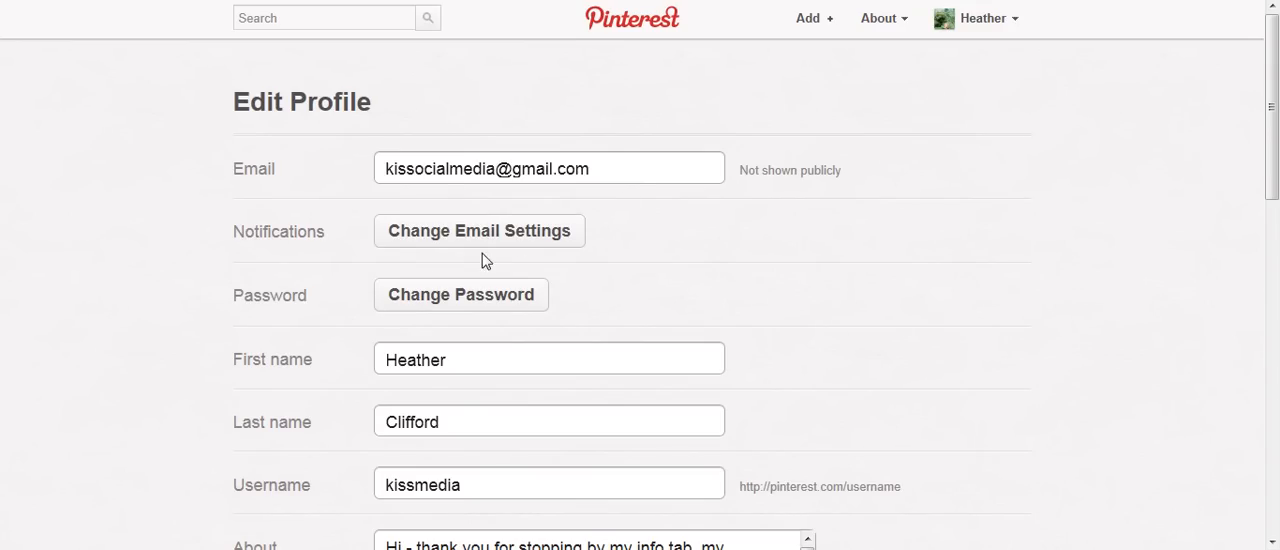
mouse_move(479, 237)
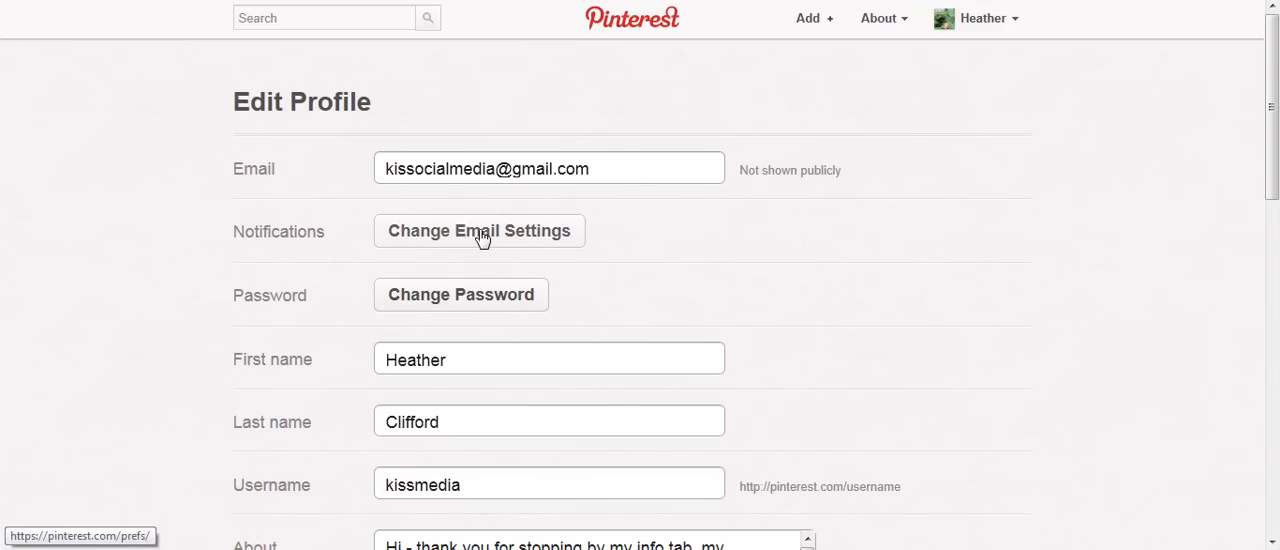
left_click(479, 231)
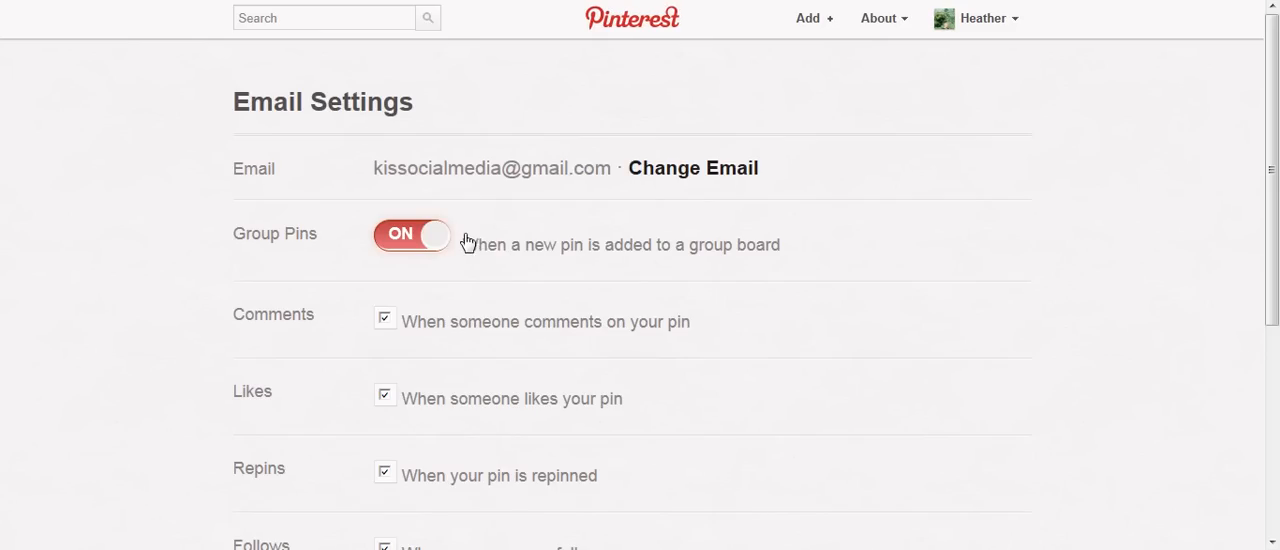
mouse_move(438, 240)
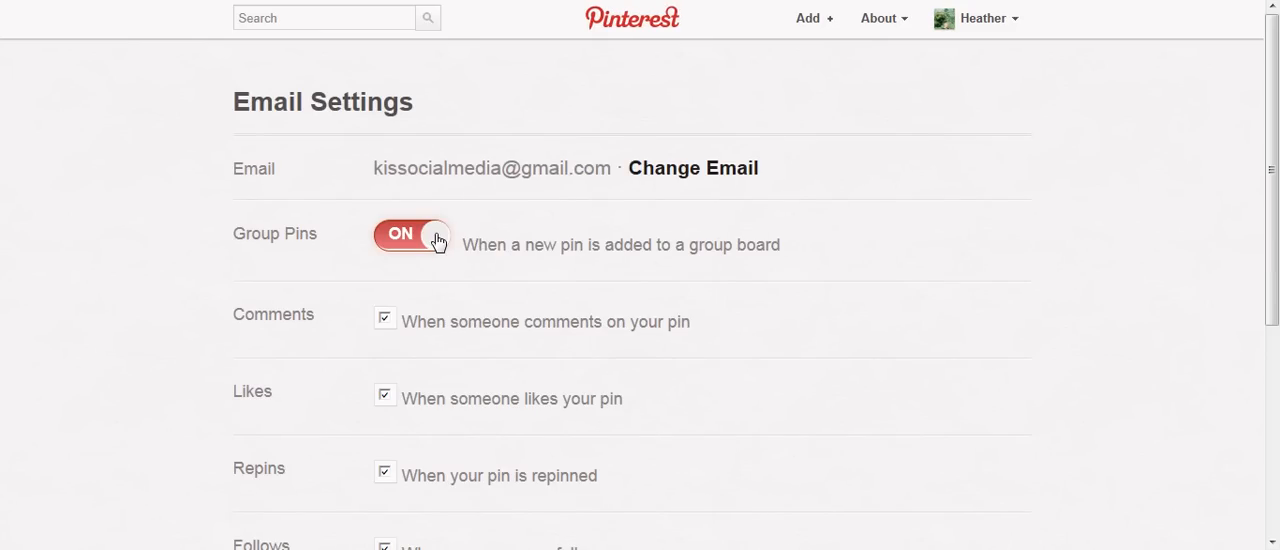
Turn off group board pin and new follower emails, and set activity emails to once daily
left_click(411, 234)
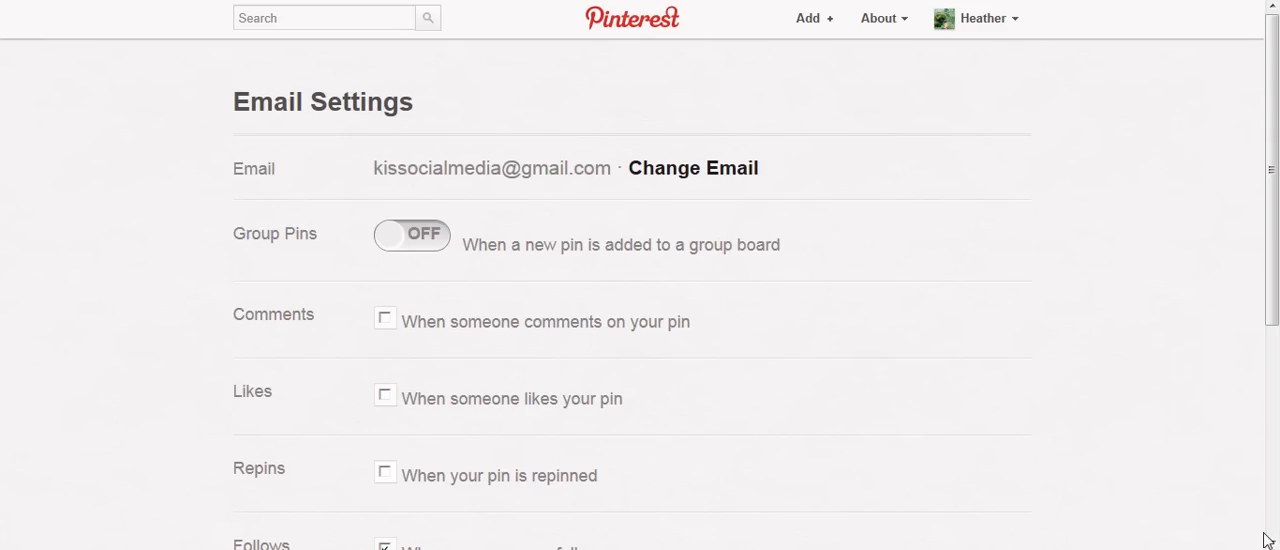
scroll("down", 3)
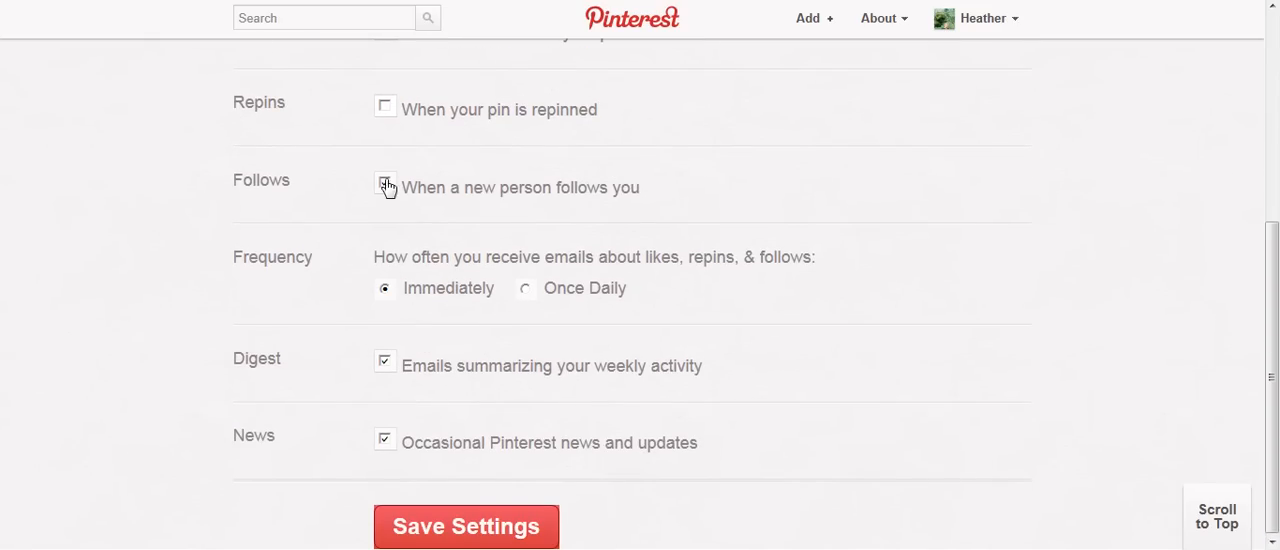
left_click(385, 187)
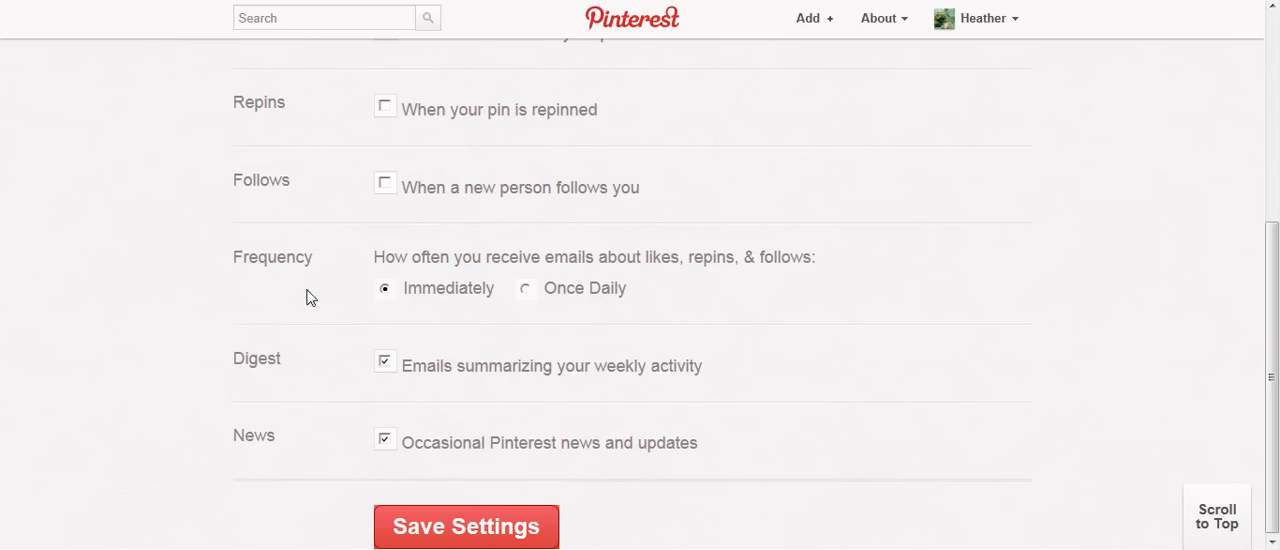
mouse_move(588, 303)
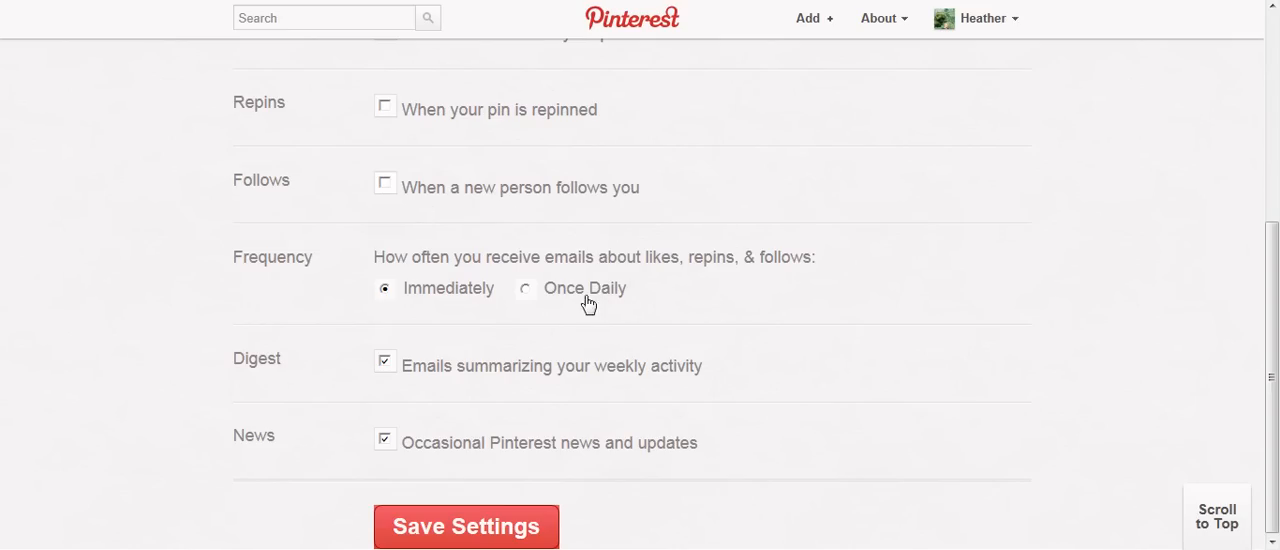
left_click(525, 288)
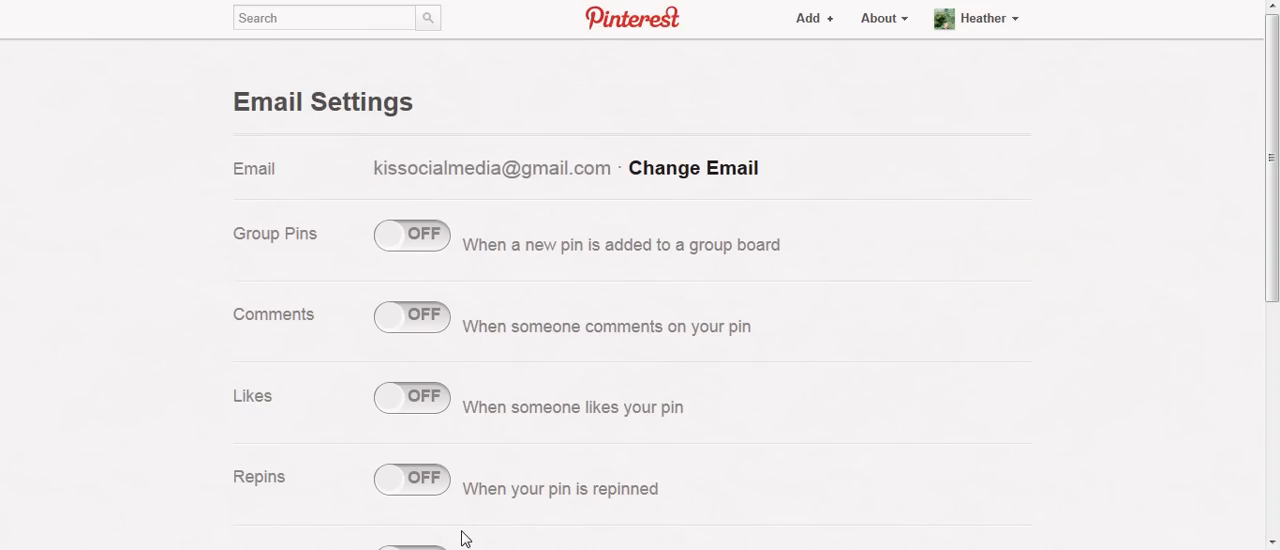
mouse_move(8, 22)
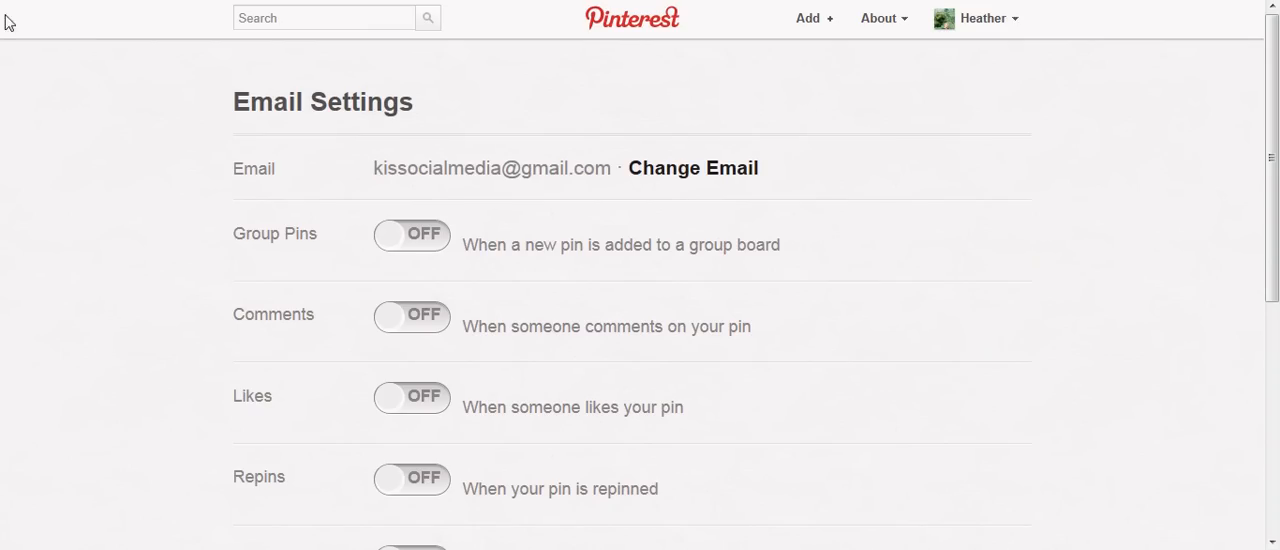